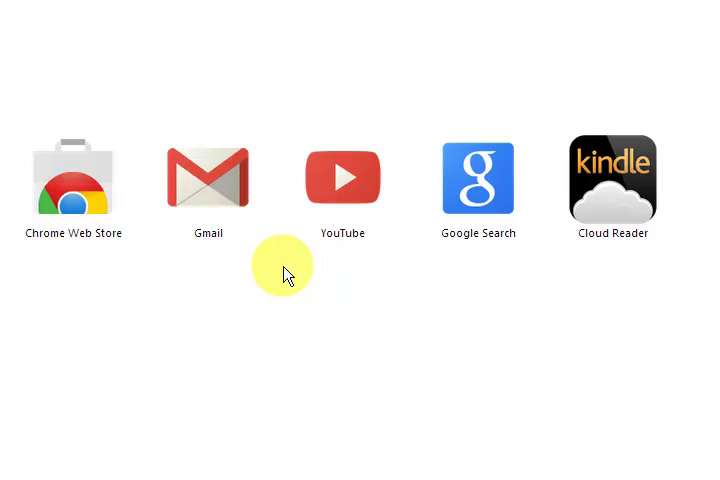
{"action": "mouse_move", "coordinate": [220, 328]}
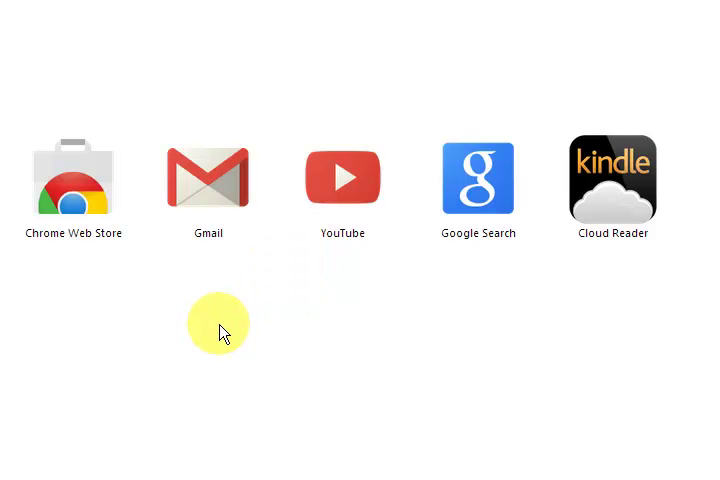
Bring up chrome://downloads with Ctrl+J and scroll through the listed downloaded files.
{"action": "scroll", "scroll_direction": "up", "scroll_amount": 3}
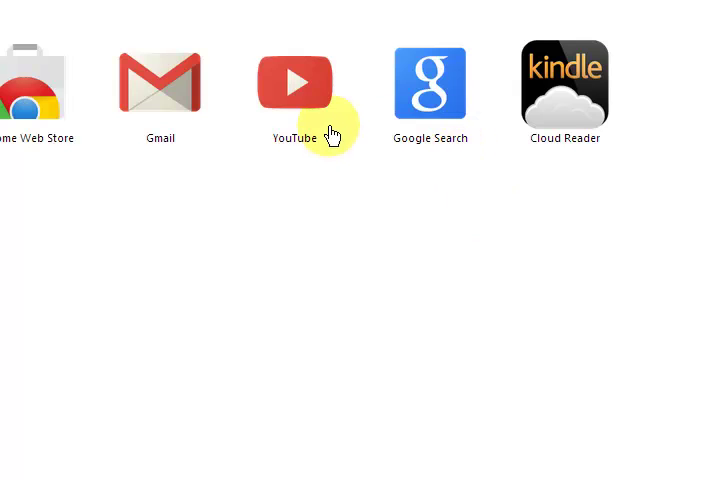
{"action": "mouse_move", "coordinate": [292, 196]}
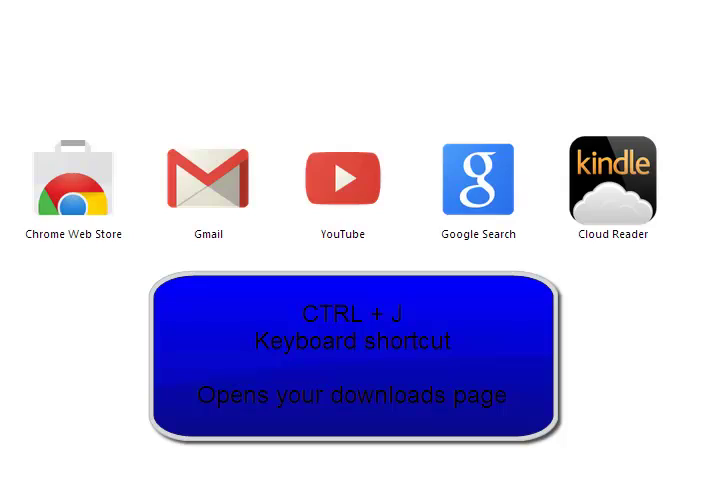
{"action": "key", "text": "ctrl+j"}
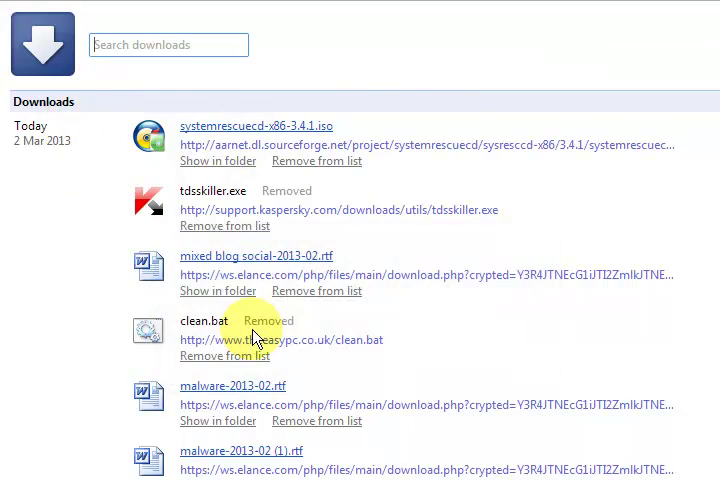
{"action": "scroll", "scroll_direction": "down", "scroll_amount": 3}
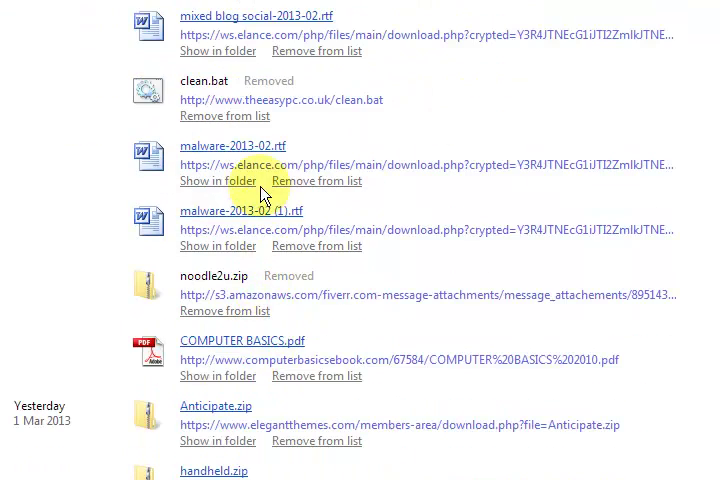
{"action": "scroll", "scroll_direction": "up", "scroll_amount": 3}
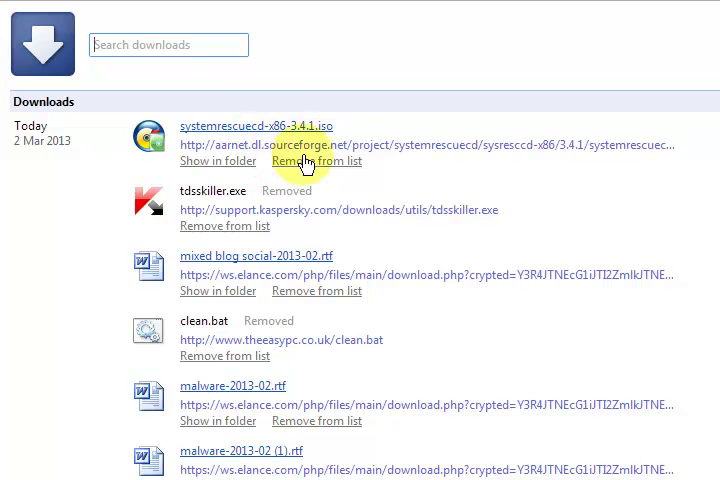
{"action": "scroll", "scroll_direction": "down", "scroll_amount": 3}
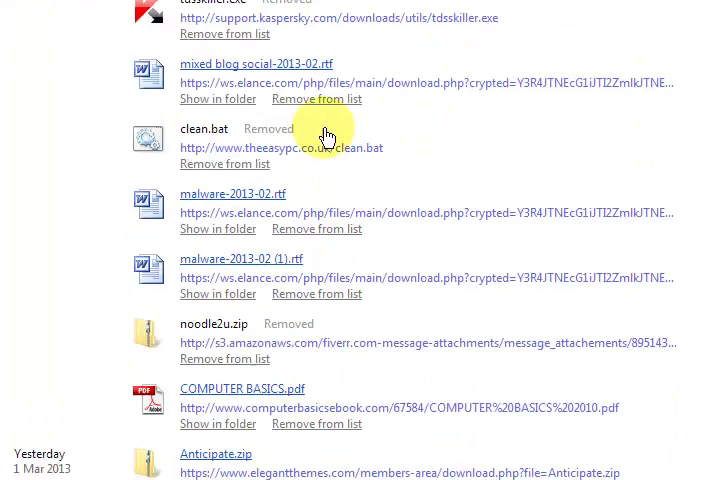
{"action": "scroll", "scroll_direction": "up", "scroll_amount": 3}
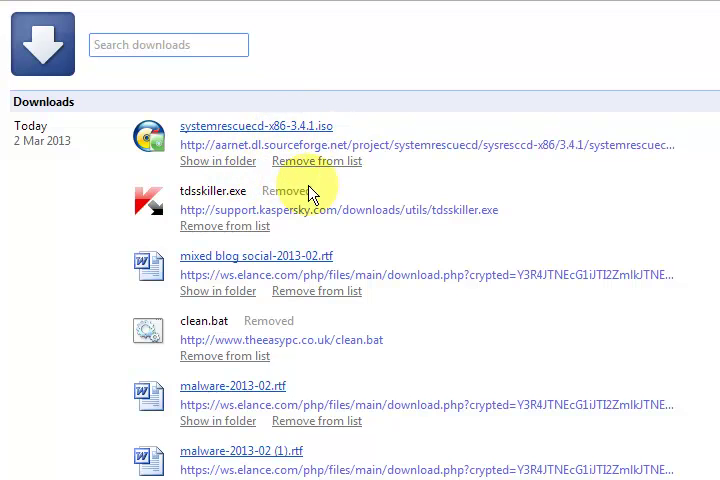
{"action": "mouse_move", "coordinate": [410, 278]}
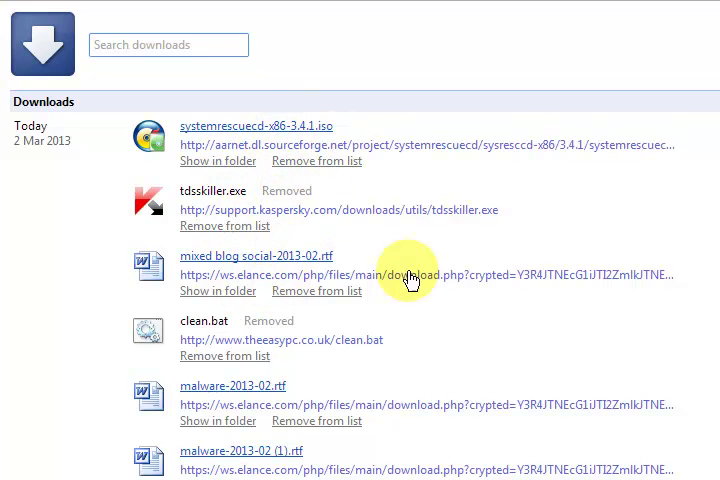
{"action": "mouse_move", "coordinate": [216, 300]}
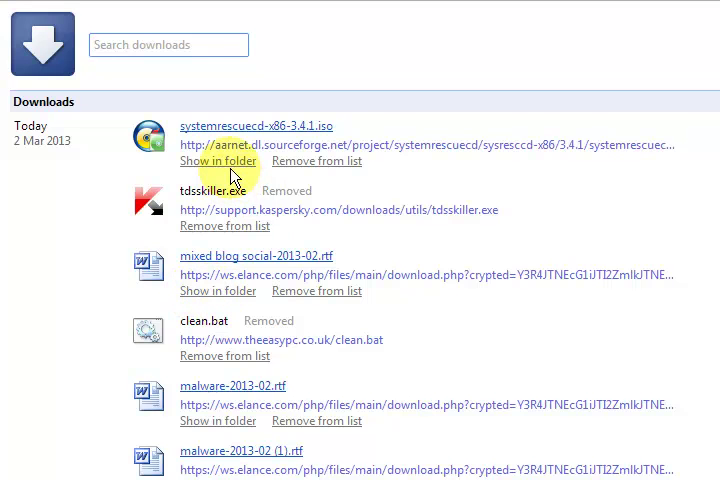
{"action": "mouse_move", "coordinate": [310, 256]}
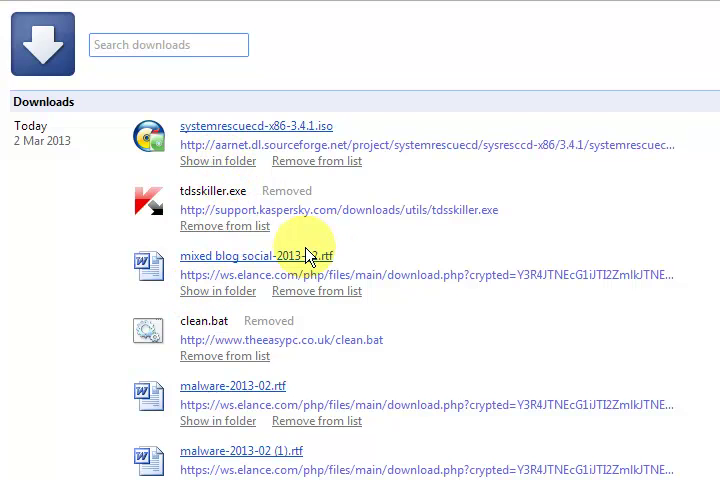
{"action": "mouse_move", "coordinate": [296, 204]}
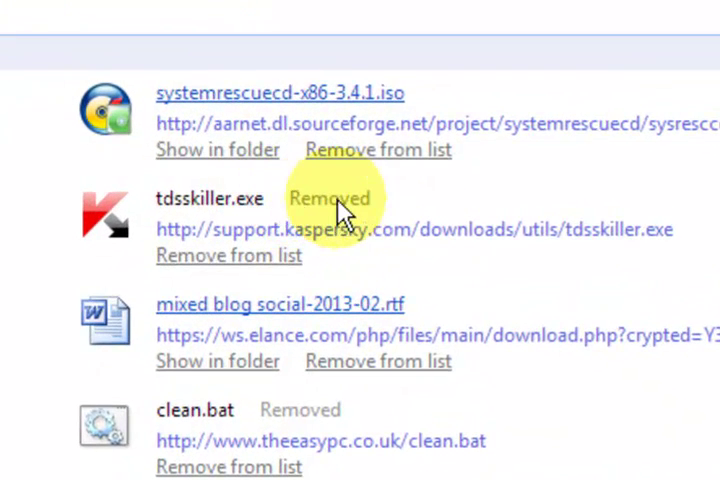
{"action": "mouse_move", "coordinate": [190, 438]}
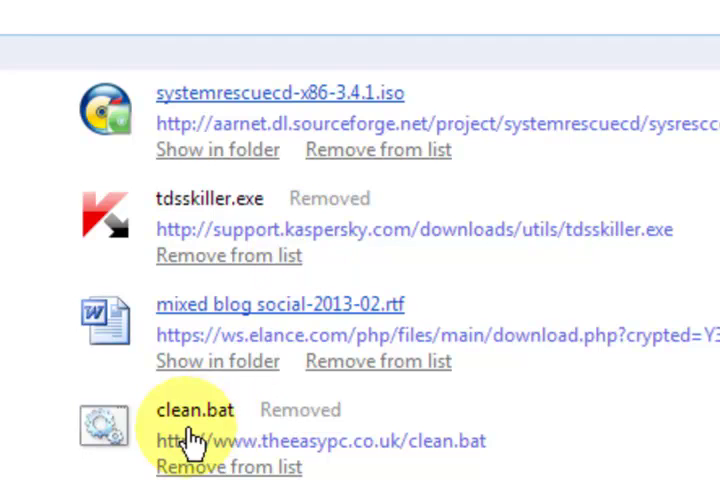
{"action": "mouse_move", "coordinate": [316, 410]}
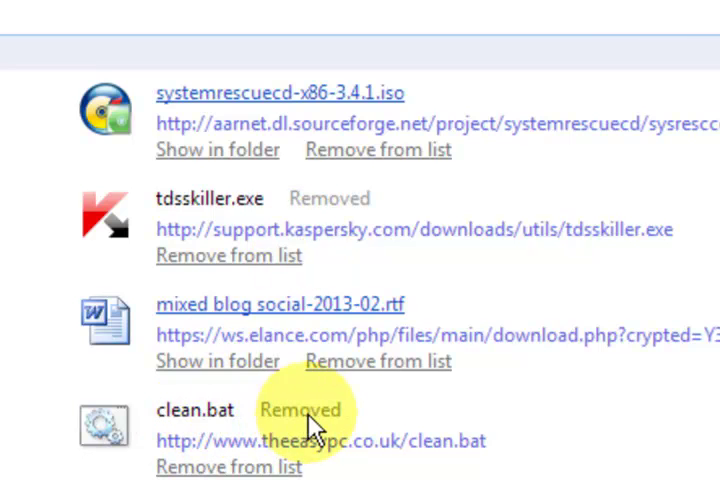
{"action": "scroll", "scroll_direction": "down", "scroll_amount": 3}
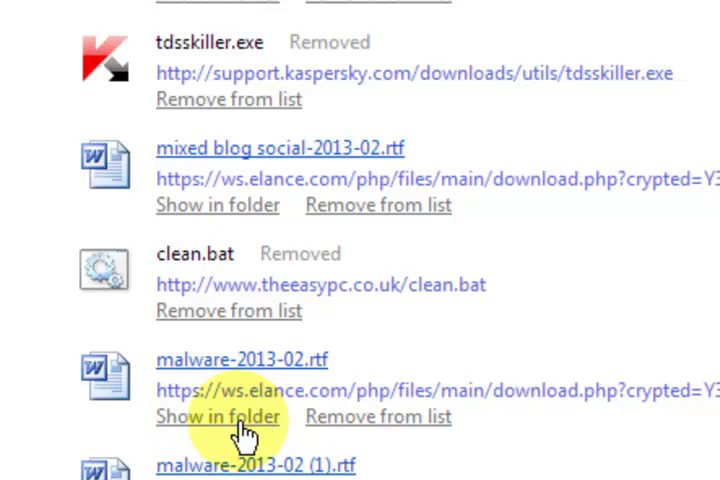
{"action": "mouse_move", "coordinate": [192, 436]}
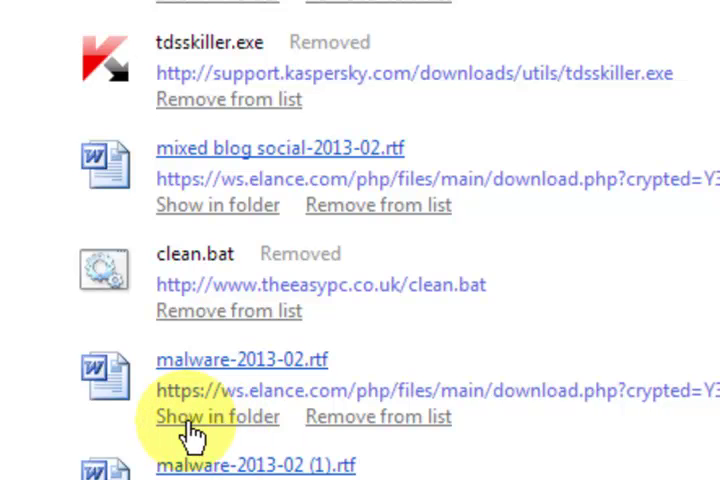
{"action": "scroll", "scroll_direction": "up", "scroll_amount": 3}
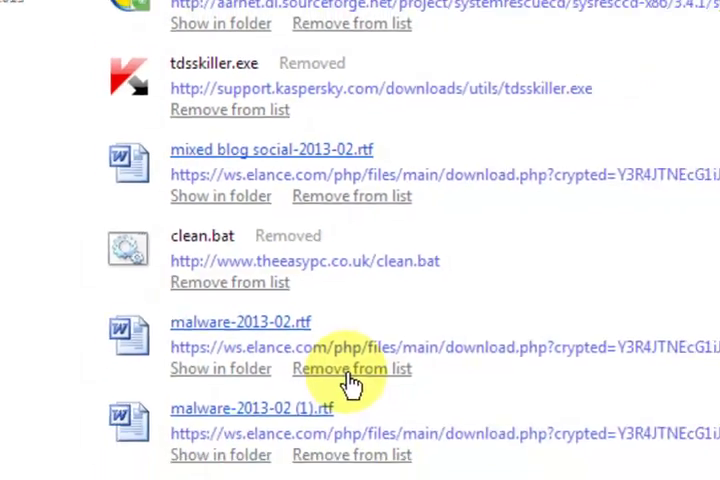
{"action": "scroll", "scroll_direction": "up", "scroll_amount": 3}
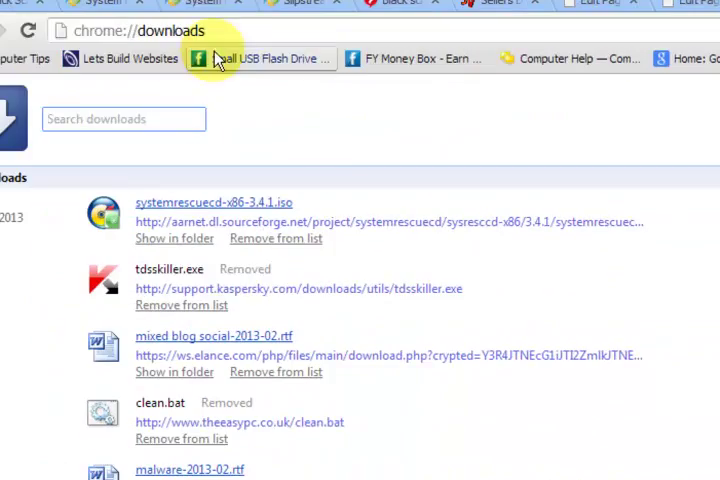
Copy the chrome://downloads address and paste it into a new tab's address bar.
{"action": "left_click", "coordinate": [190, 30]}
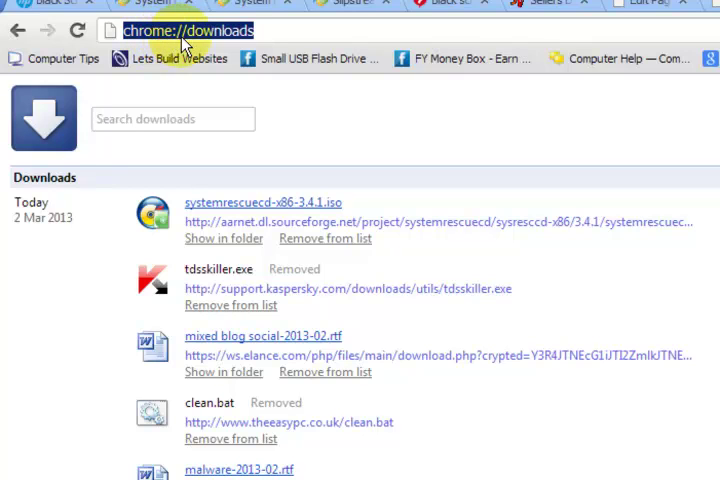
{"action": "right_click", "coordinate": [184, 30]}
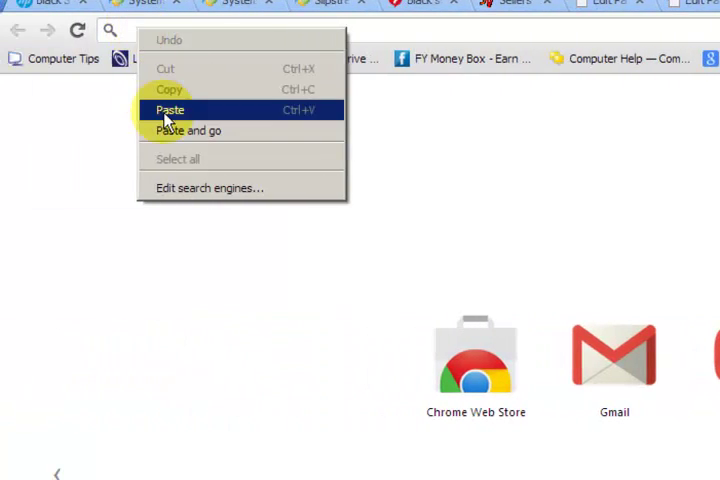
{"action": "left_click", "coordinate": [170, 108]}
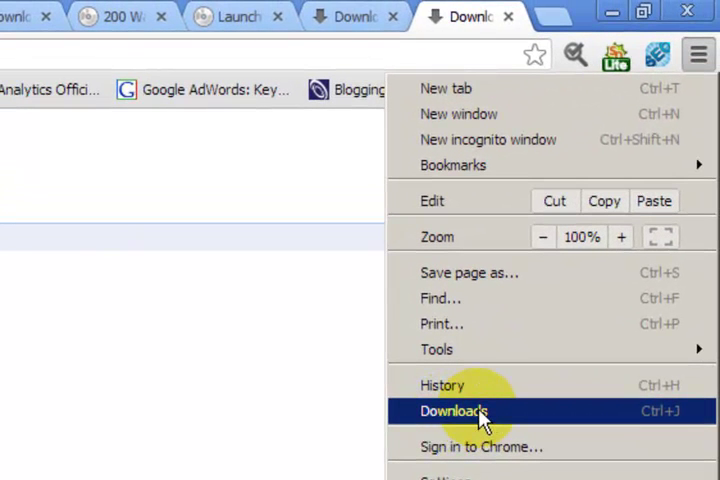
Reach the downloads page from the Chrome menu in a new tab, then close one Downloads tab.
{"action": "left_click", "coordinate": [456, 412]}
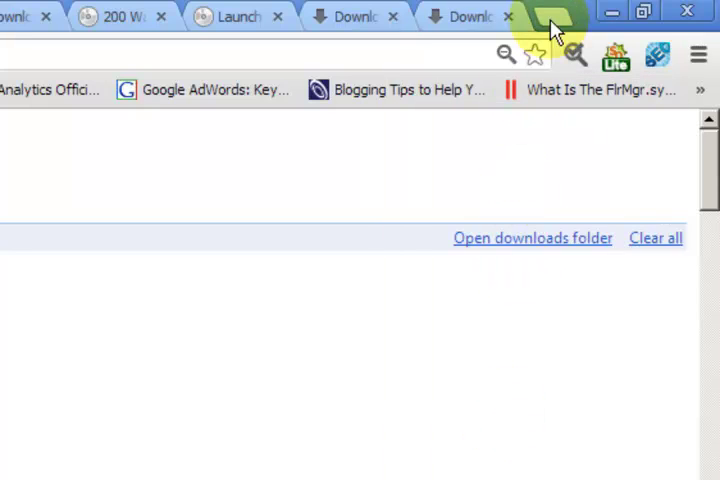
{"action": "left_click", "coordinate": [698, 54]}
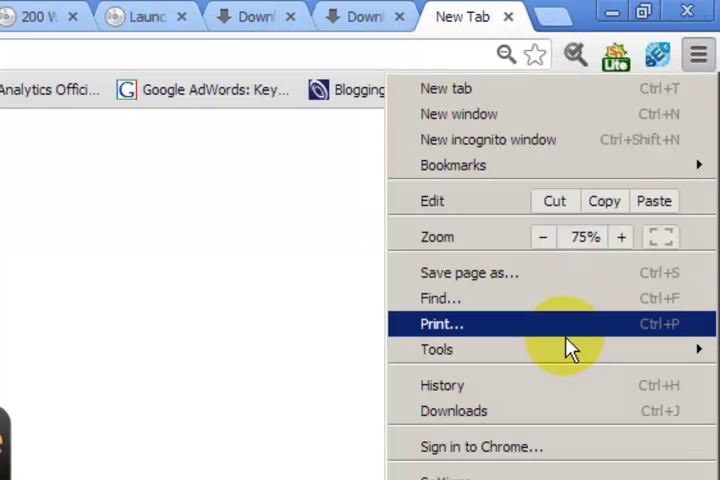
{"action": "left_click", "coordinate": [452, 410]}
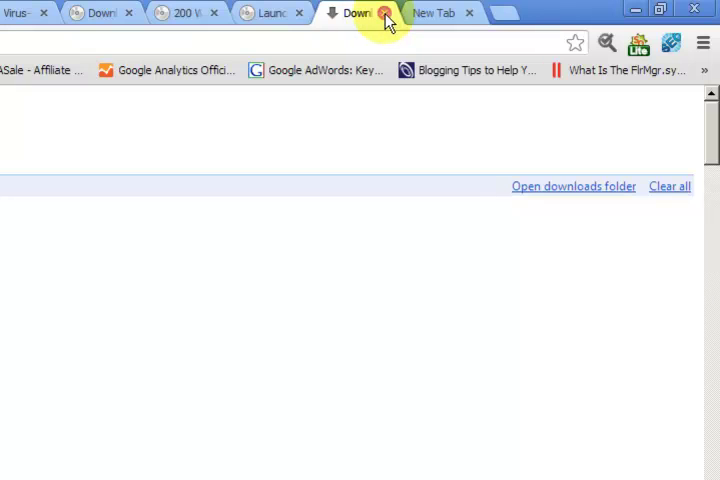
{"action": "left_click", "coordinate": [384, 16]}
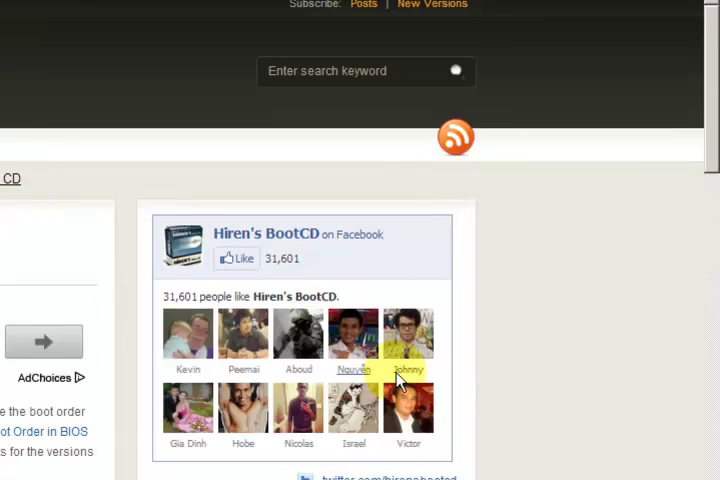
{"action": "scroll", "scroll_direction": "down", "scroll_amount": 3}
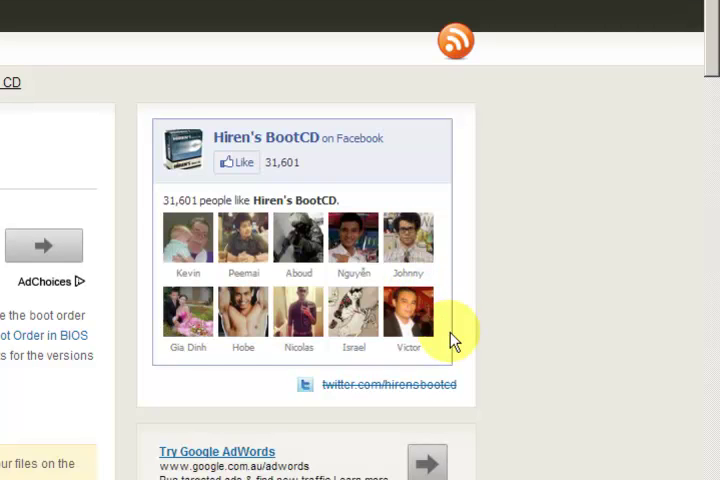
{"action": "scroll", "scroll_direction": "down", "scroll_amount": 3}
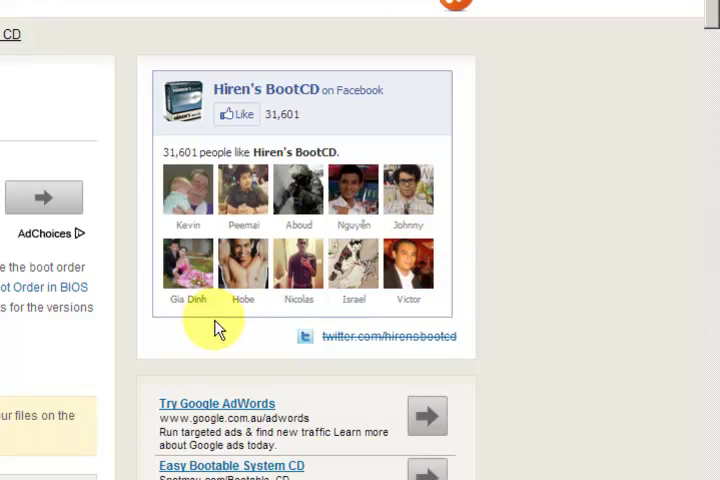
{"action": "scroll", "scroll_direction": "up", "scroll_amount": 3}
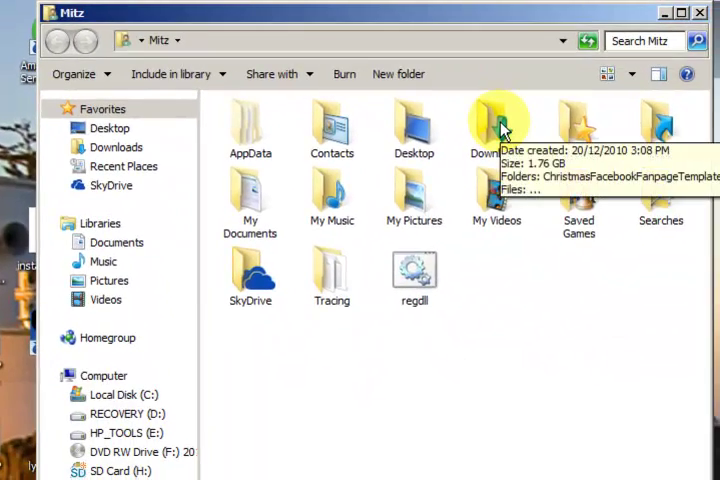
Enter the Downloads folder from the user's personal folder in Windows Explorer.
{"action": "double_click", "coordinate": [484, 120]}
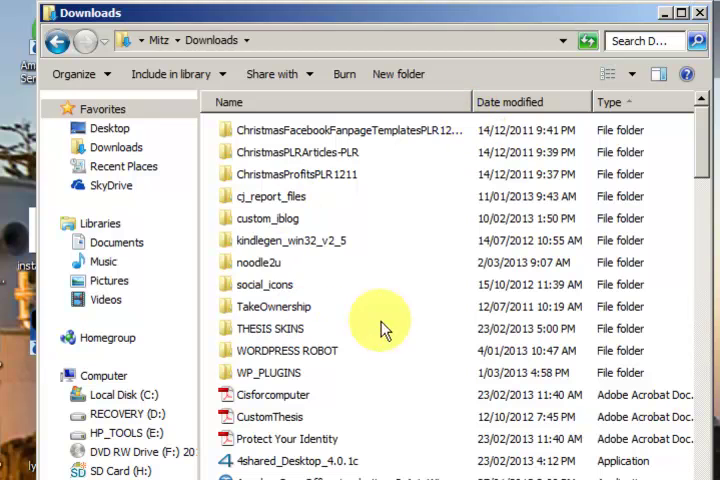